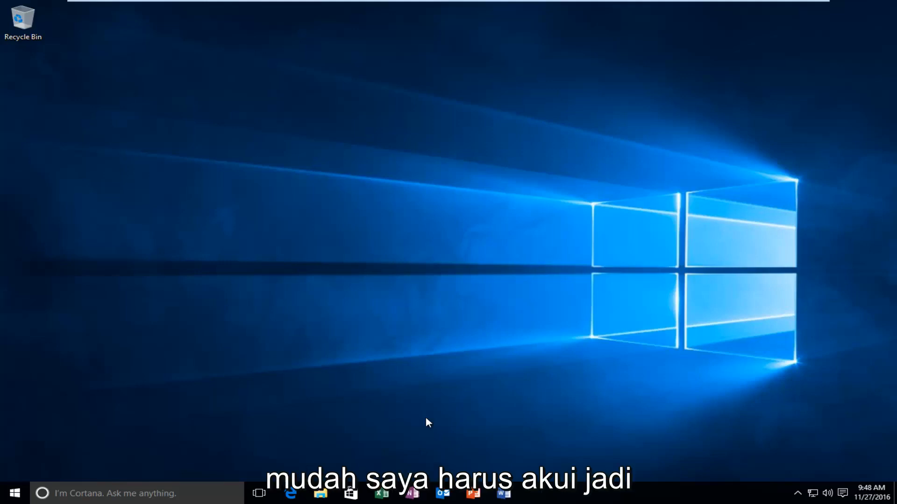
{"action": "mouse_move", "coordinate": [496, 282]}
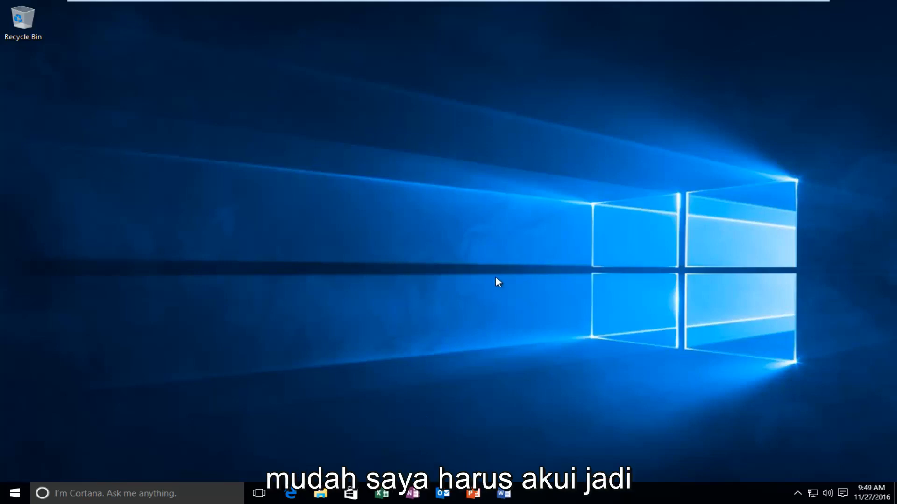
- Launch Control Panel from the Start menu by searching 'cont'
{"action": "left_click", "coordinate": [13, 493]}
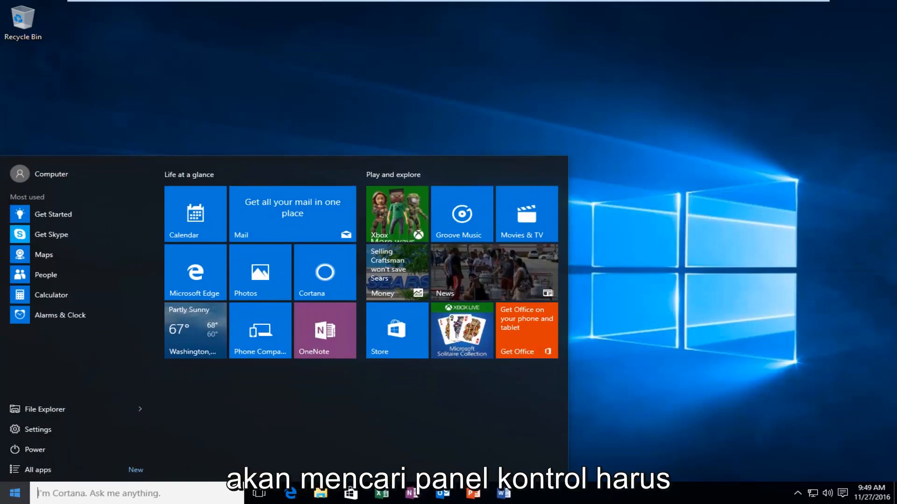
{"action": "type", "text": "cont"}
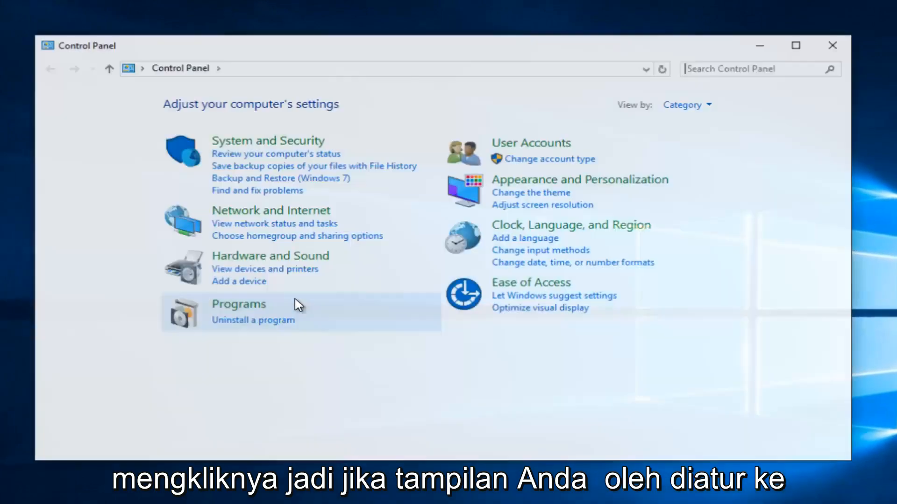
{"action": "mouse_move", "coordinate": [637, 110]}
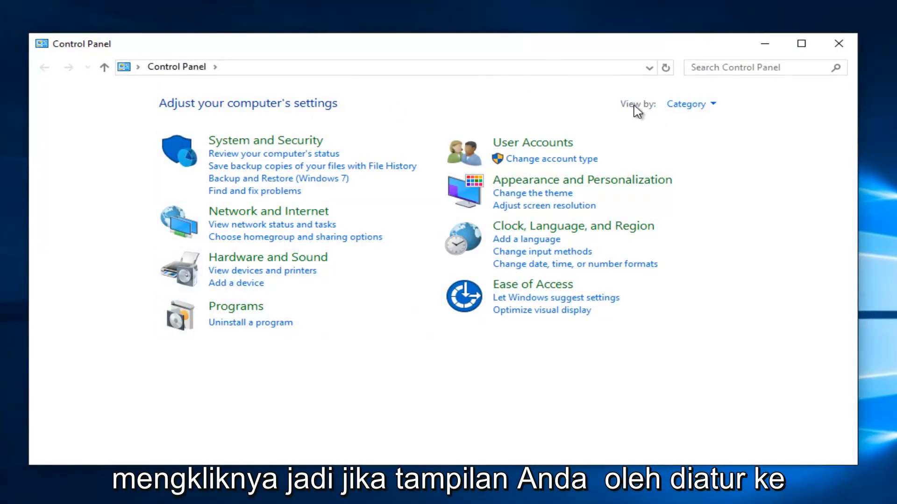
- Navigate via System and Security to the System page with basic computer information
{"action": "left_click", "coordinate": [690, 104]}
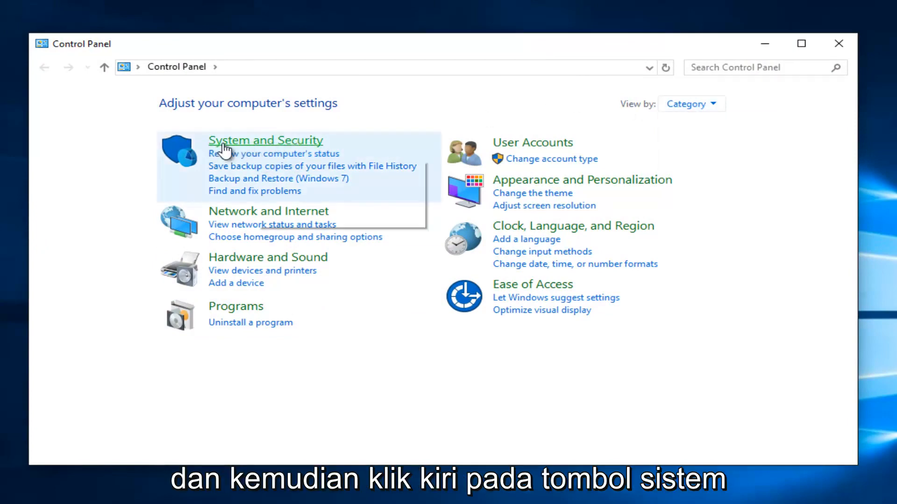
{"action": "left_click", "coordinate": [265, 140]}
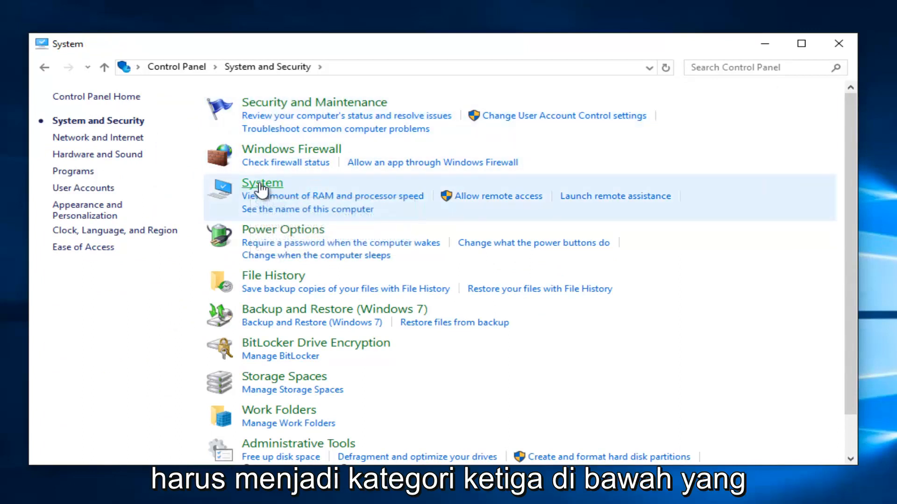
{"action": "left_click", "coordinate": [262, 183]}
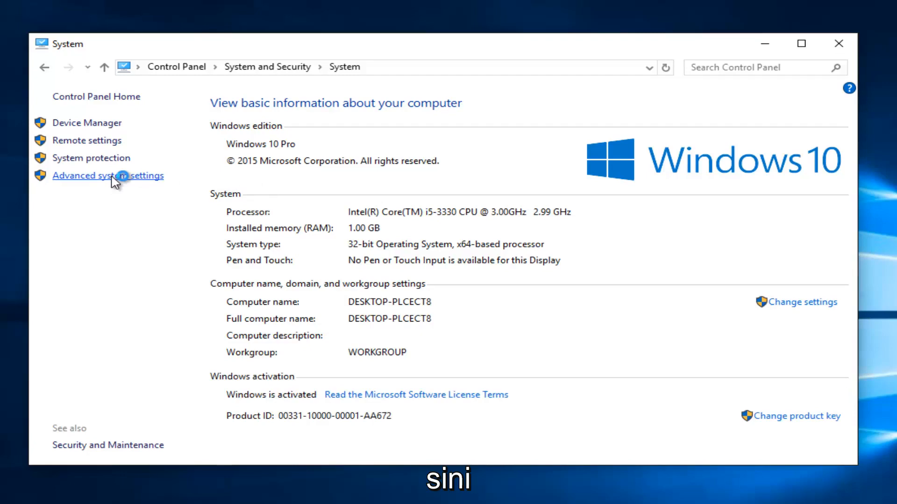
- Reach the Startup and Recovery window from System Properties' Advanced tab
{"action": "left_click", "coordinate": [107, 176]}
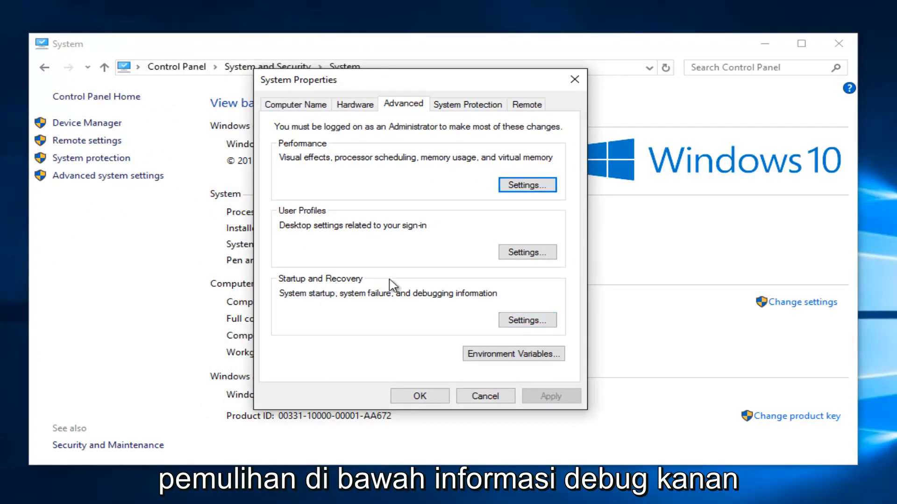
{"action": "left_click", "coordinate": [527, 320]}
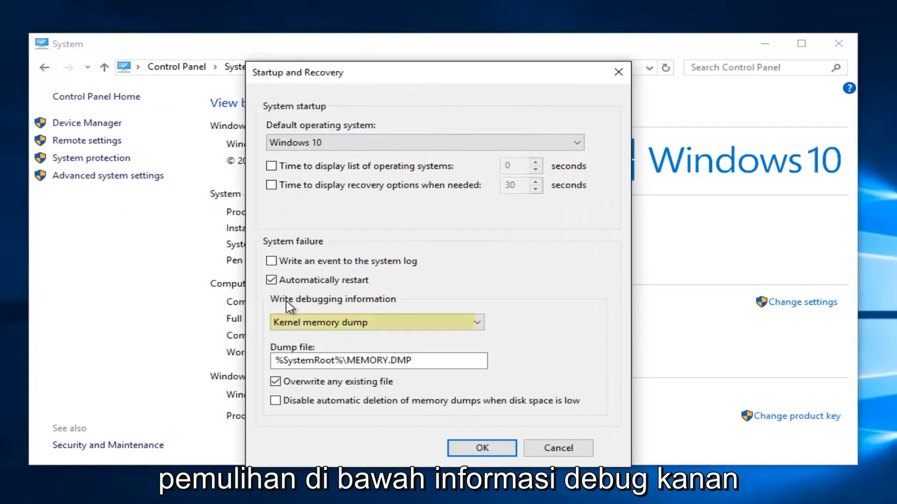
- Choose Small memory dump (128 KB) as the Write debugging information option
{"action": "left_click", "coordinate": [376, 322]}
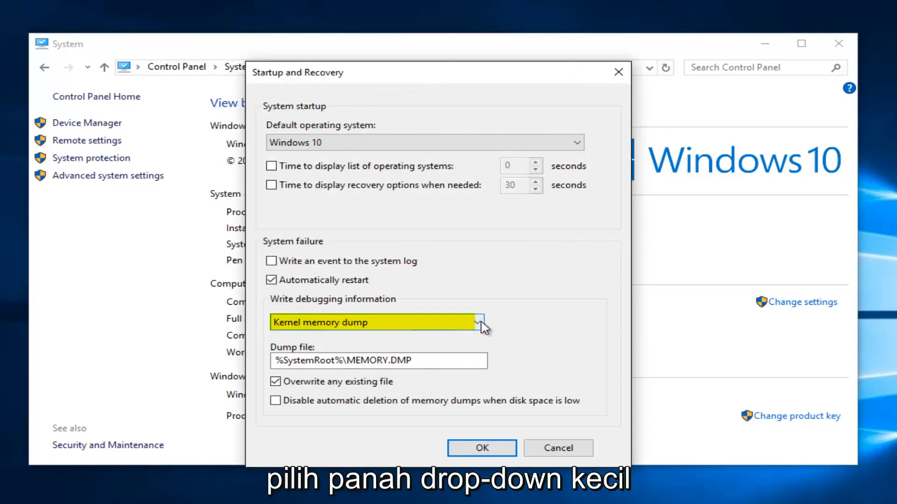
{"action": "left_click", "coordinate": [482, 322]}
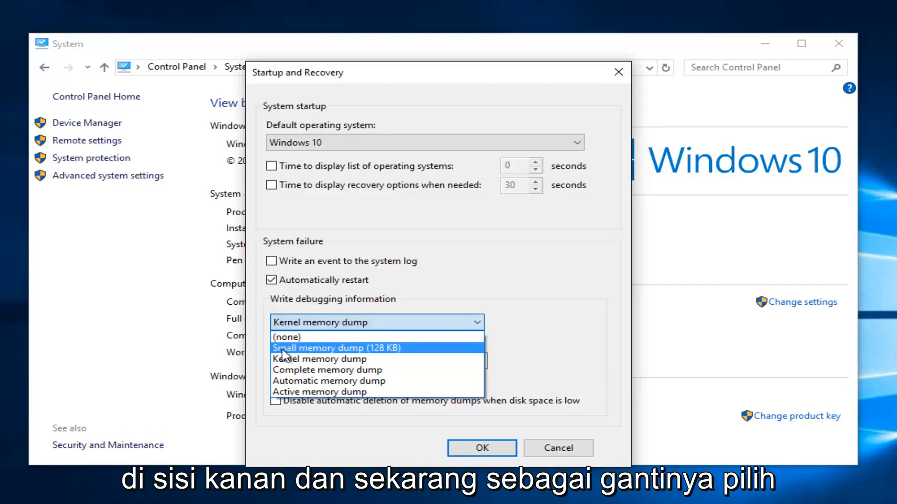
{"action": "left_click", "coordinate": [337, 348]}
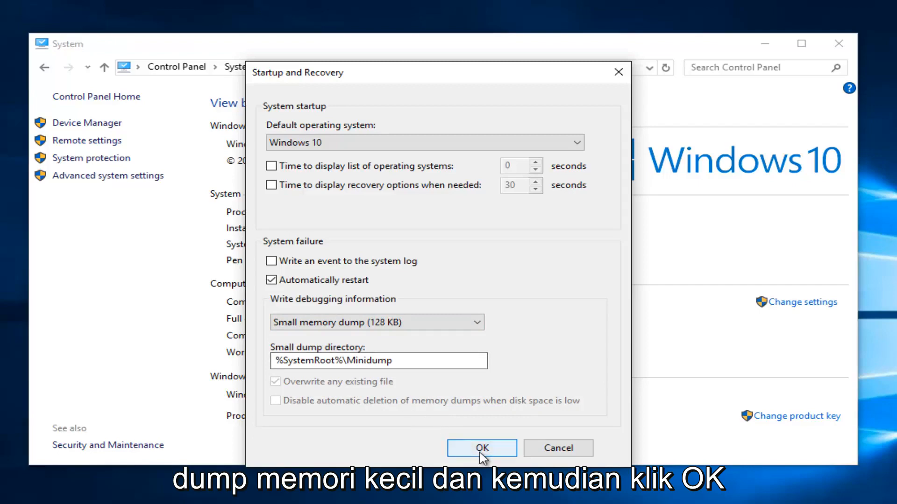
- Confirm with OK, reopen Startup and Recovery to verify Small memory dump, and return to System Properties
{"action": "left_click", "coordinate": [481, 448]}
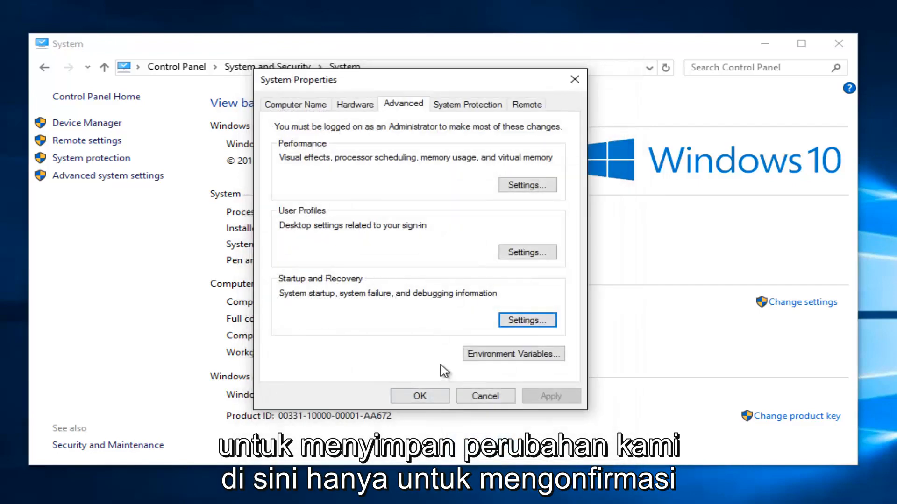
{"action": "mouse_move", "coordinate": [527, 319]}
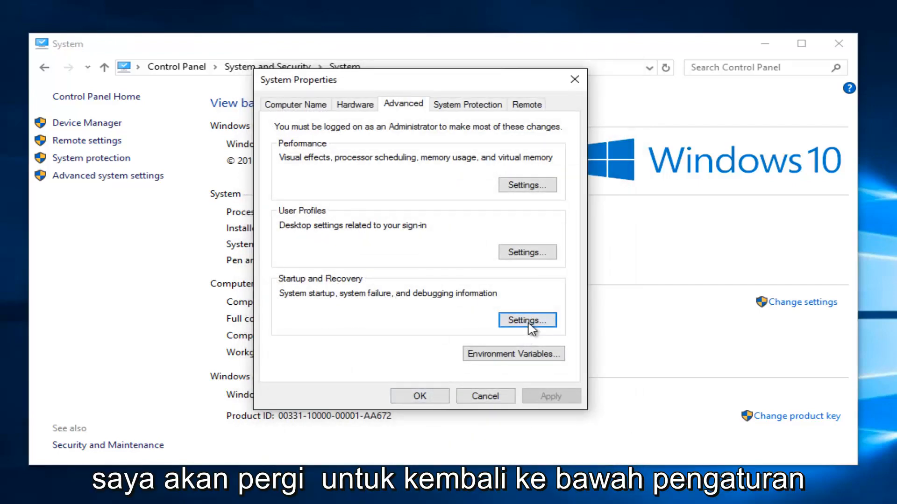
{"action": "left_click", "coordinate": [527, 319]}
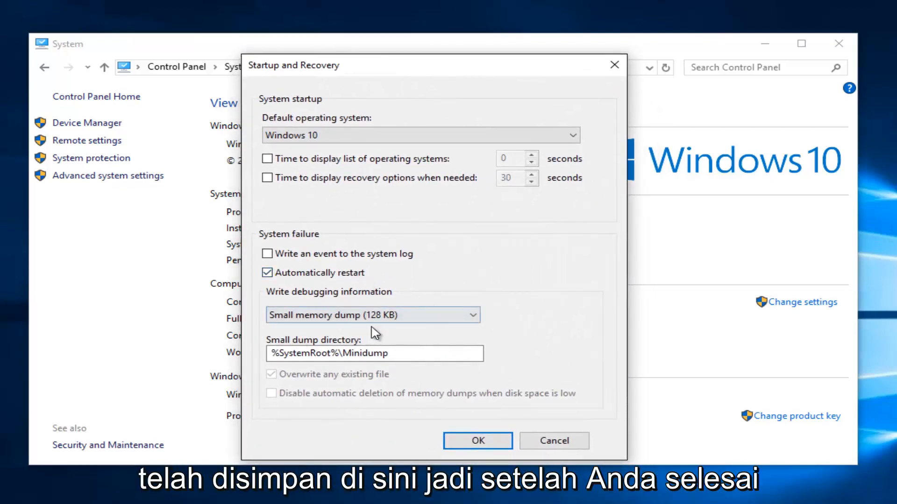
{"action": "left_click", "coordinate": [477, 441]}
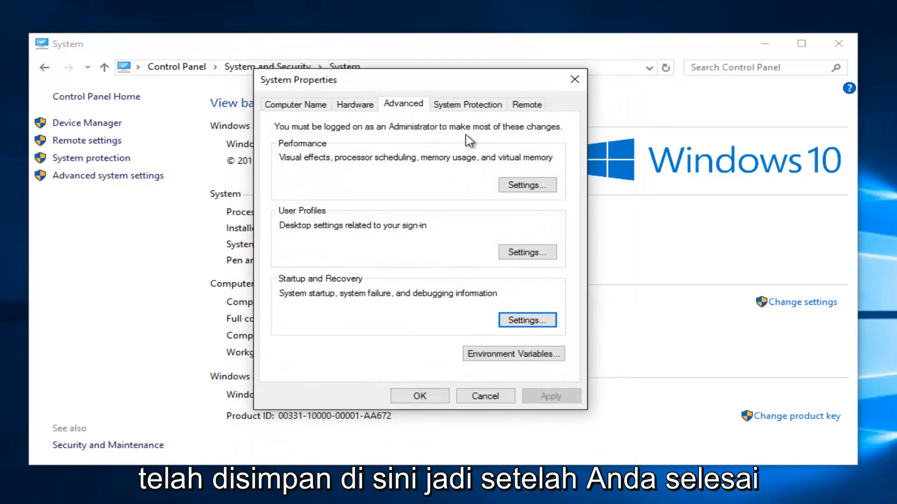
{"action": "mouse_move", "coordinate": [447, 159]}
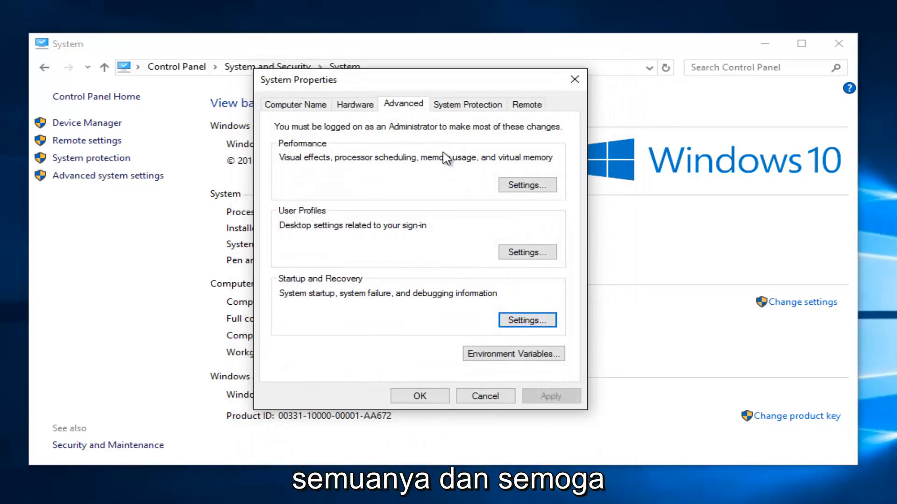